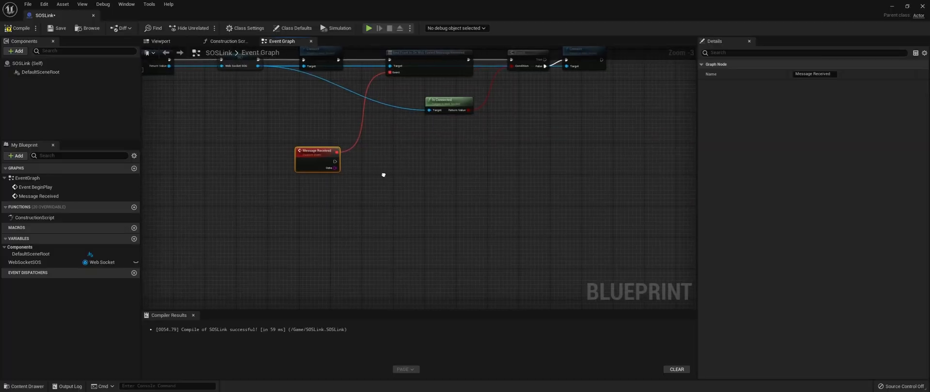
Step: Add an SOSPlugin Ball Hit node fed by Message Received, then a Print String node
{"action": "scroll", "scroll_direction": "down", "scroll_amount": 3}
{"action": "type", "text": "game"}
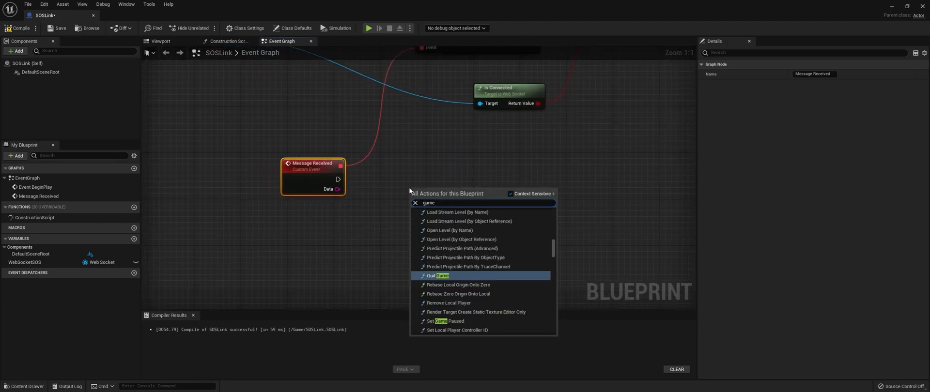
{"action": "type", "text": "sos"}
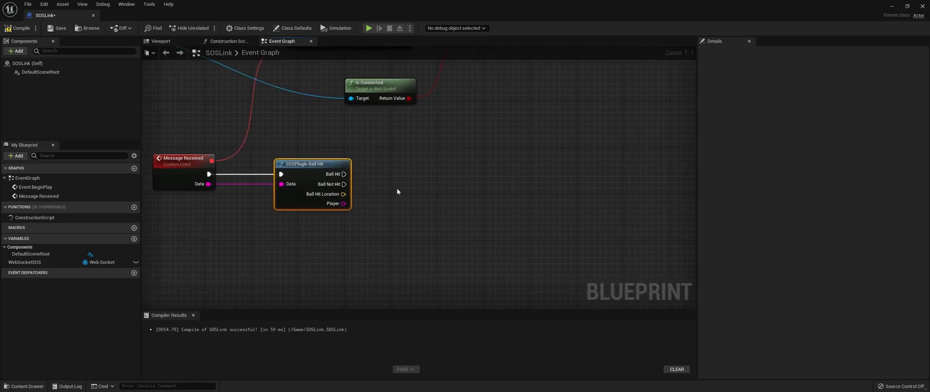
{"action": "type", "text": "print"}
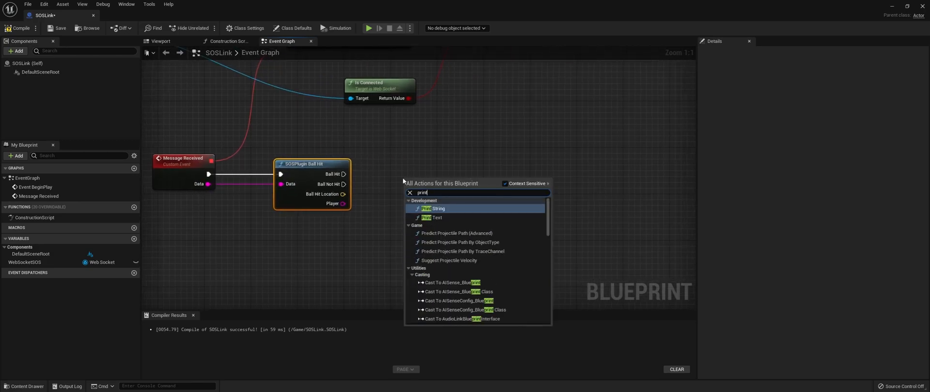
{"action": "left_click", "coordinate": [433, 209]}
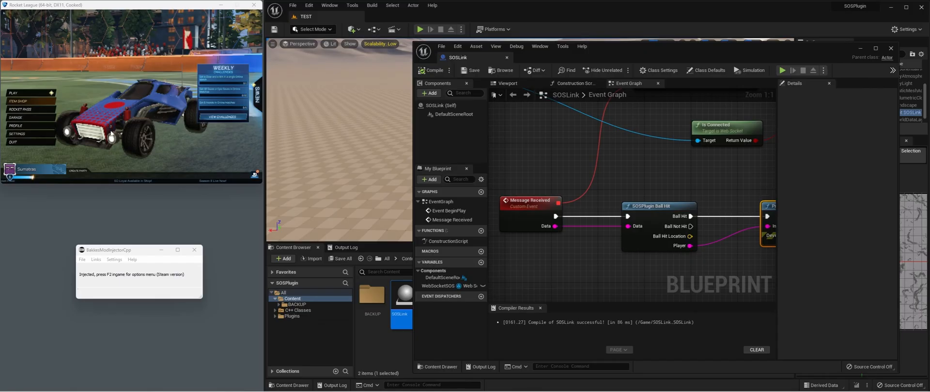
{"action": "mouse_move", "coordinate": [420, 29]}
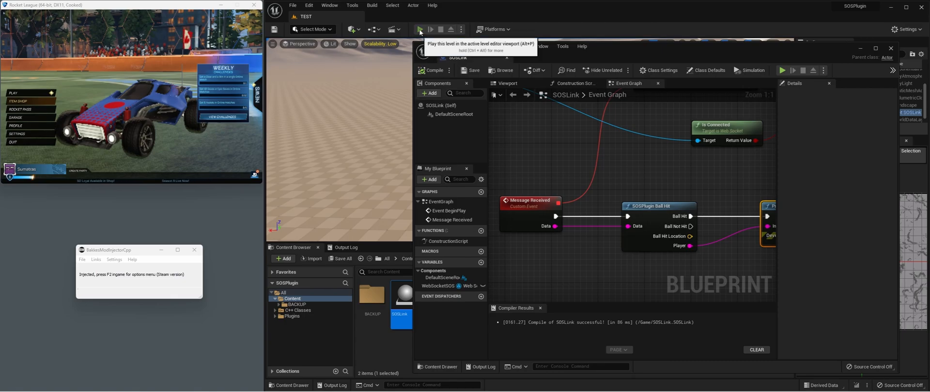
Step: Play the level in the editor and create a private Rocket League match
{"action": "left_click", "coordinate": [420, 29]}
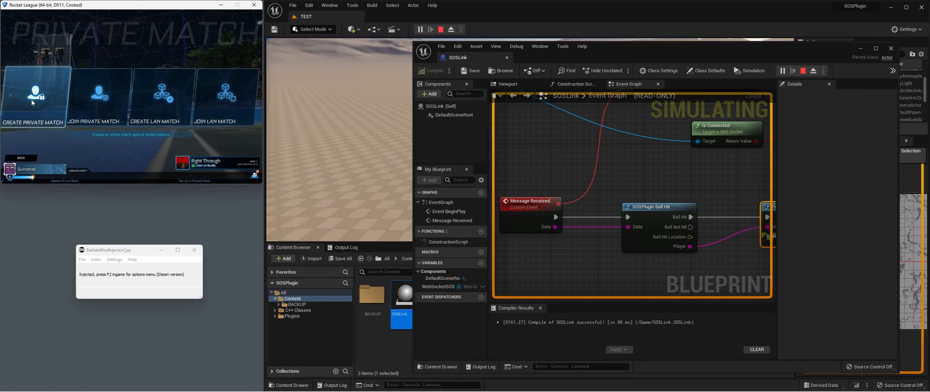
{"action": "left_click", "coordinate": [33, 105]}
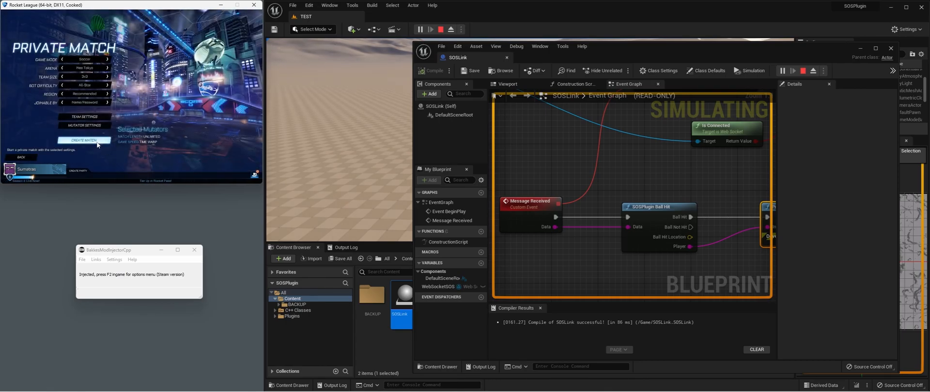
{"action": "left_click", "coordinate": [84, 140]}
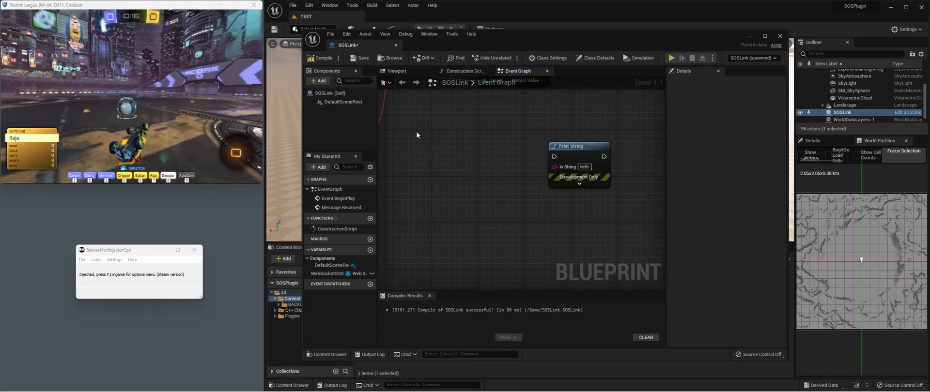
Step: Connect Message Received to a new SOSPlugin Stat Feed Event node, found by searching 'sos'
{"action": "left_click_drag", "start_coordinate": [415, 133], "coordinate": [495, 133]}
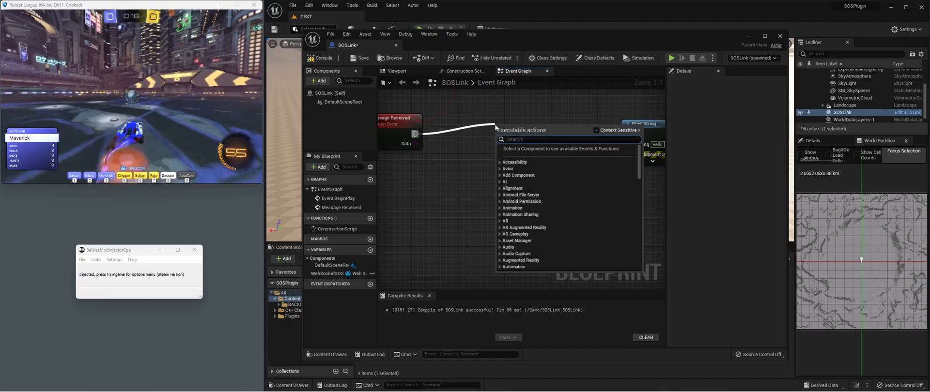
{"action": "type", "text": "sos"}
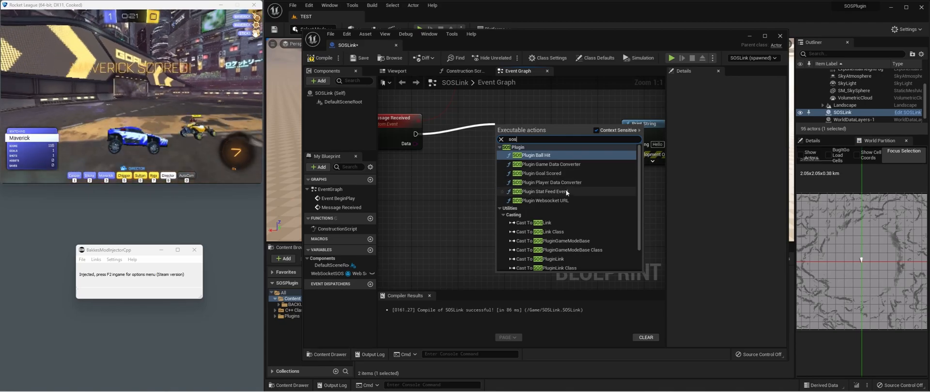
{"action": "left_click", "coordinate": [547, 192]}
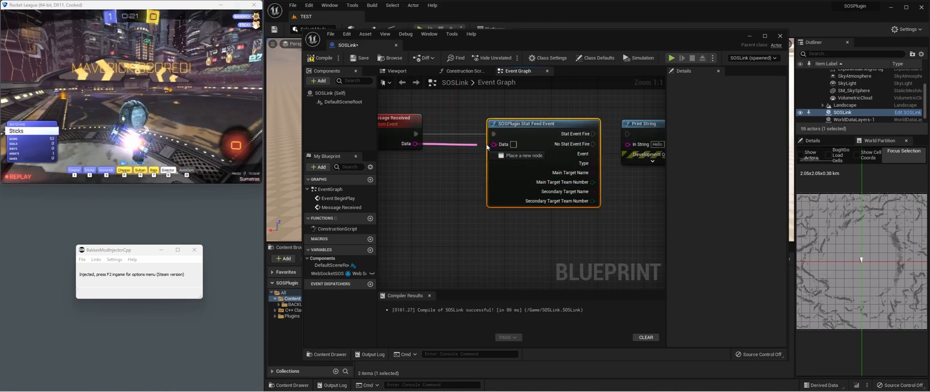